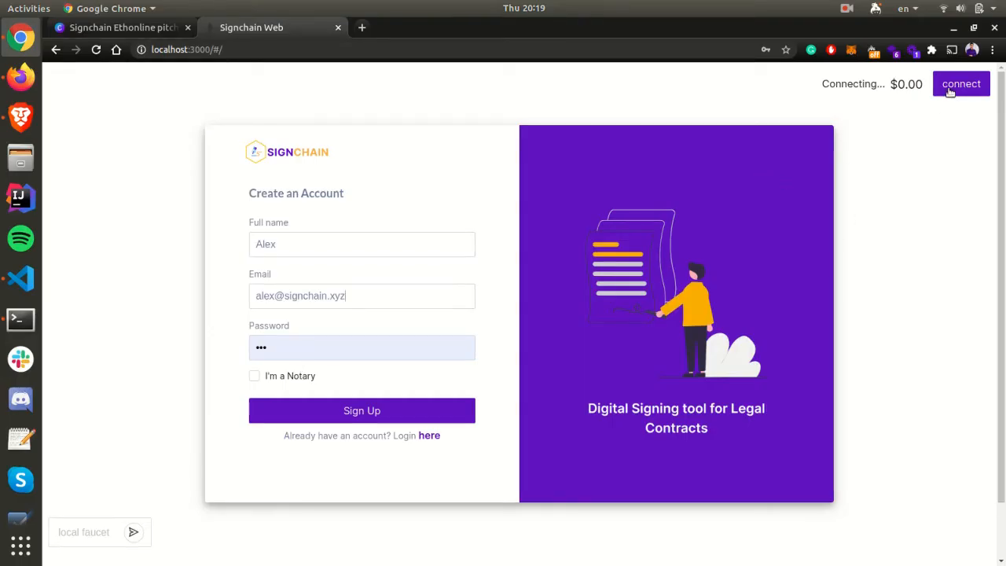
Connect the MetaMask wallet and sign up a new non-notary account.
left_click(960, 84)
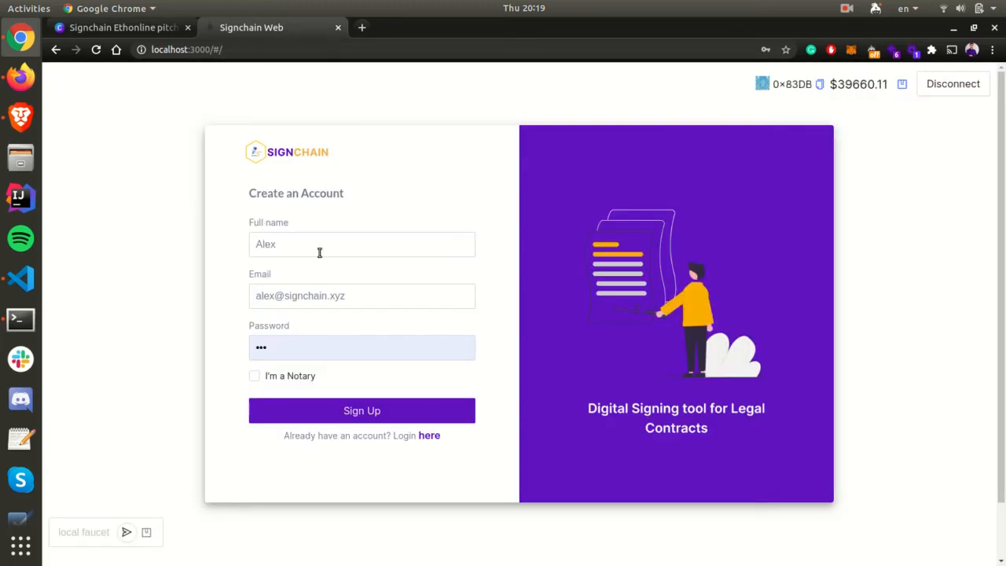
mouse_move(270, 382)
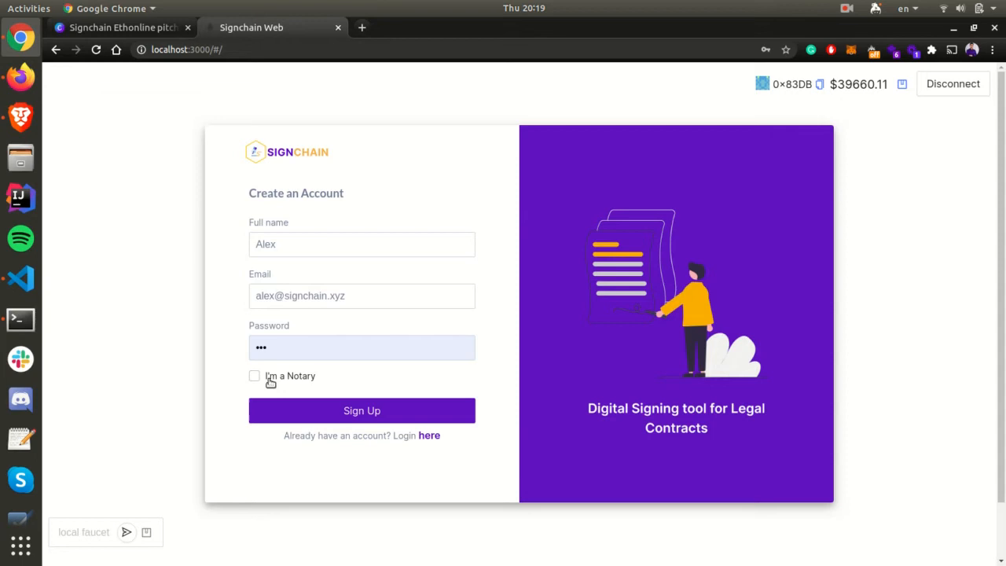
left_click(362, 411)
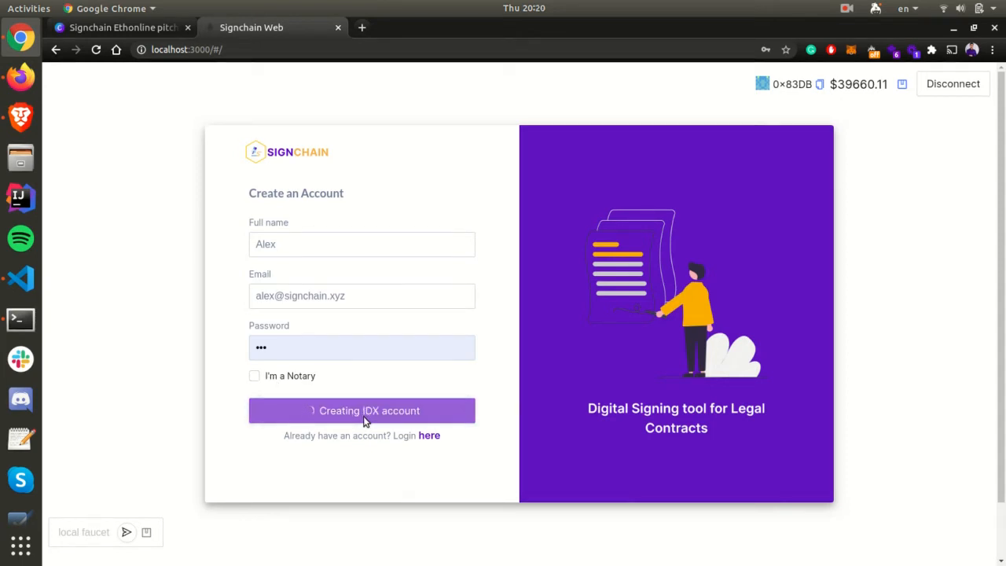
left_click(362, 410)
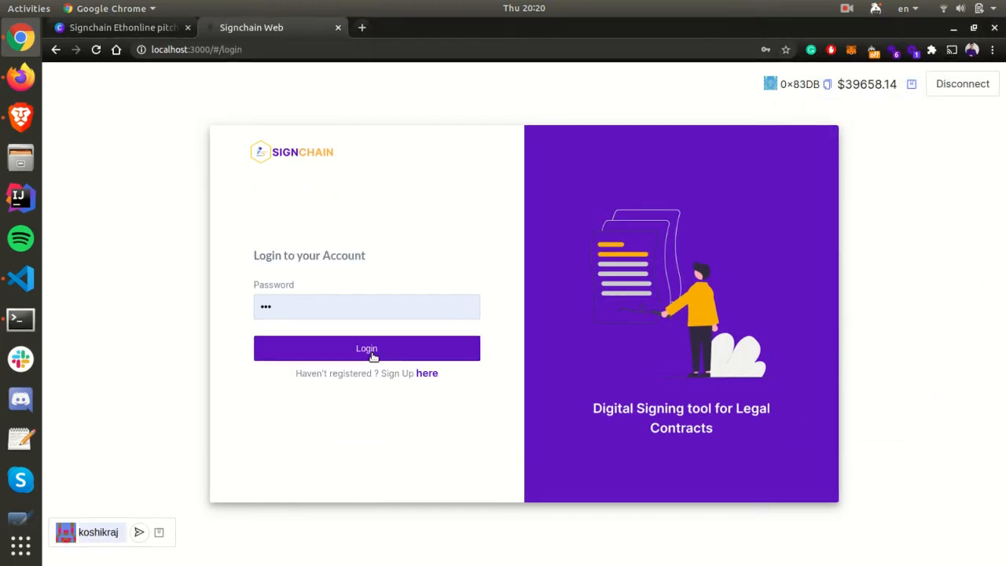
Log in with the password, check the profile, and start a Sign & Share request from the dashboard.
left_click(366, 349)
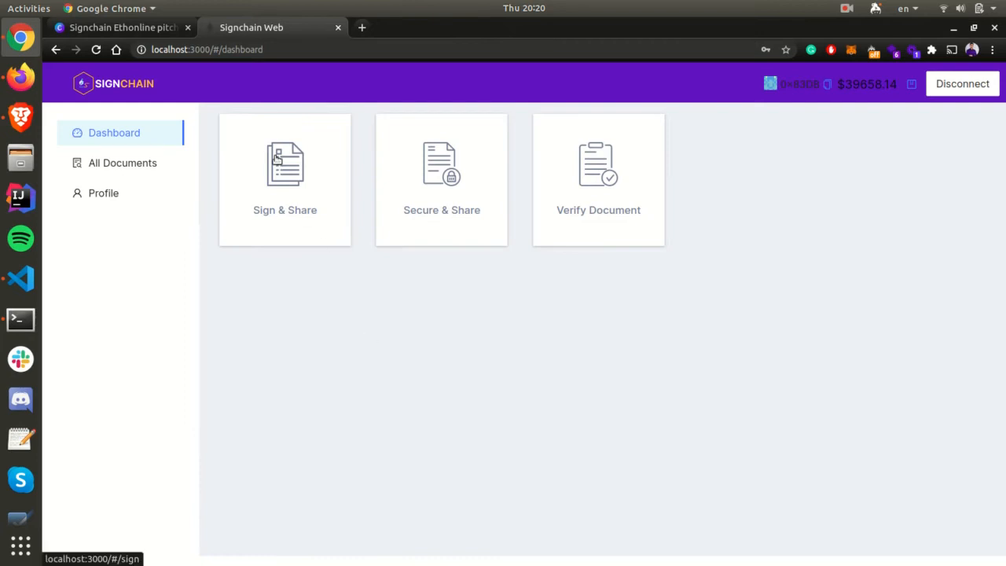
left_click(285, 179)
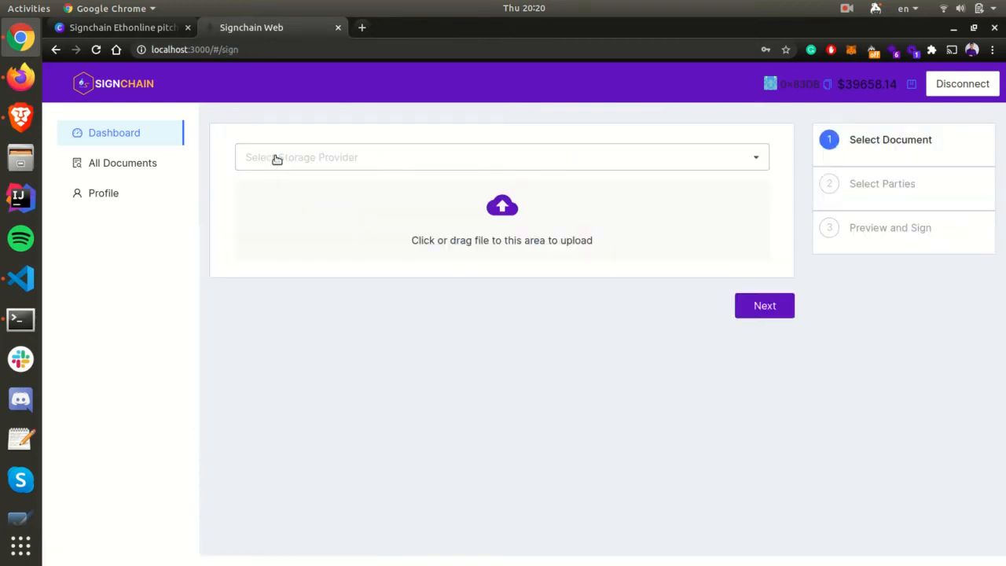
left_click(104, 192)
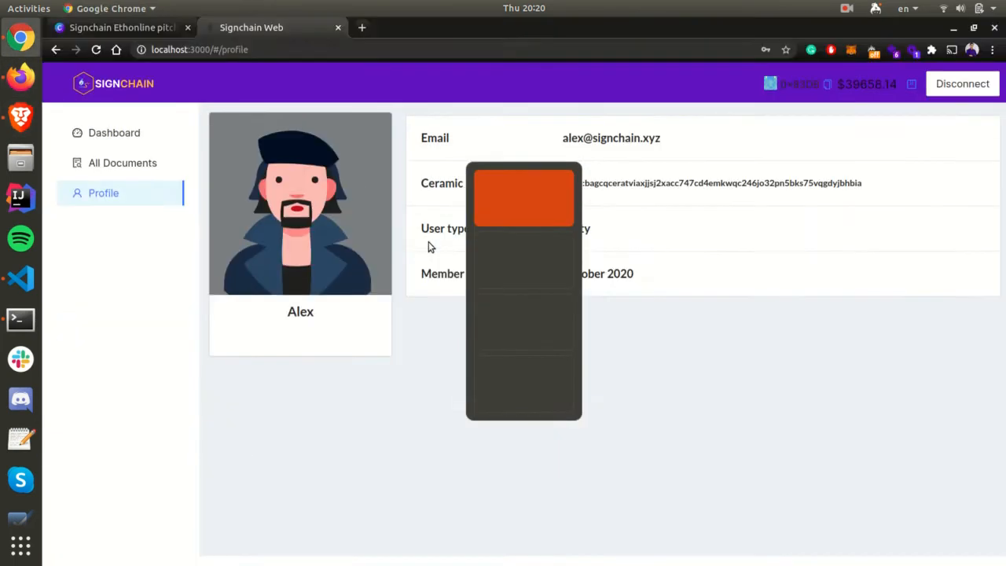
left_click(113, 132)
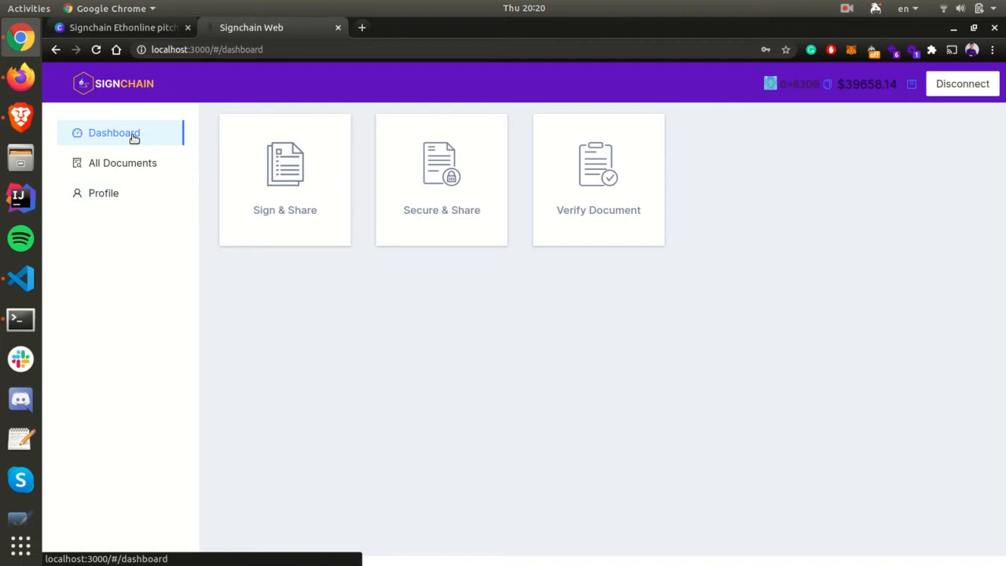
left_click(284, 179)
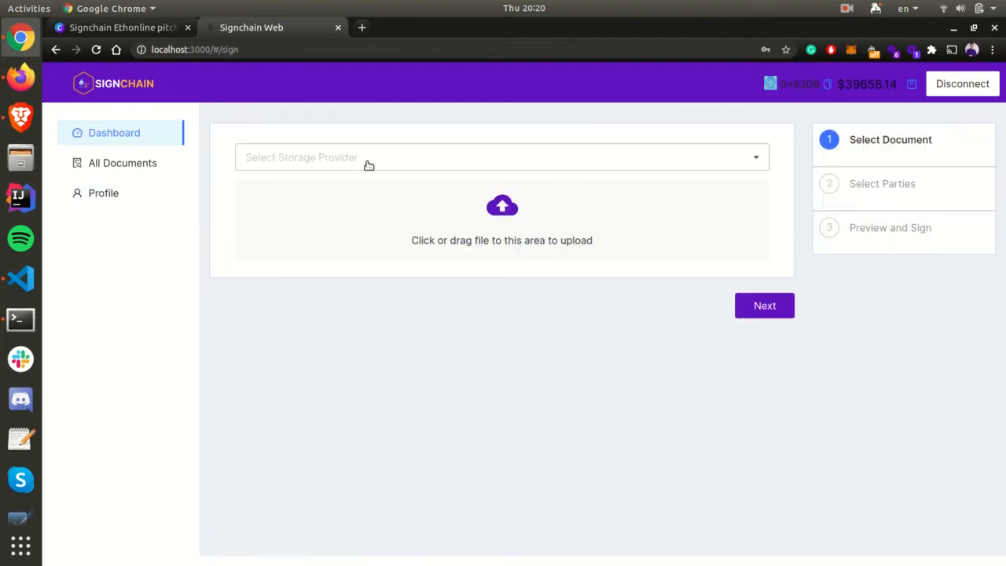
Choose Slate storage, upload Employee Agreement.pdf titled 'E Agreement', and continue to parties.
left_click(501, 158)
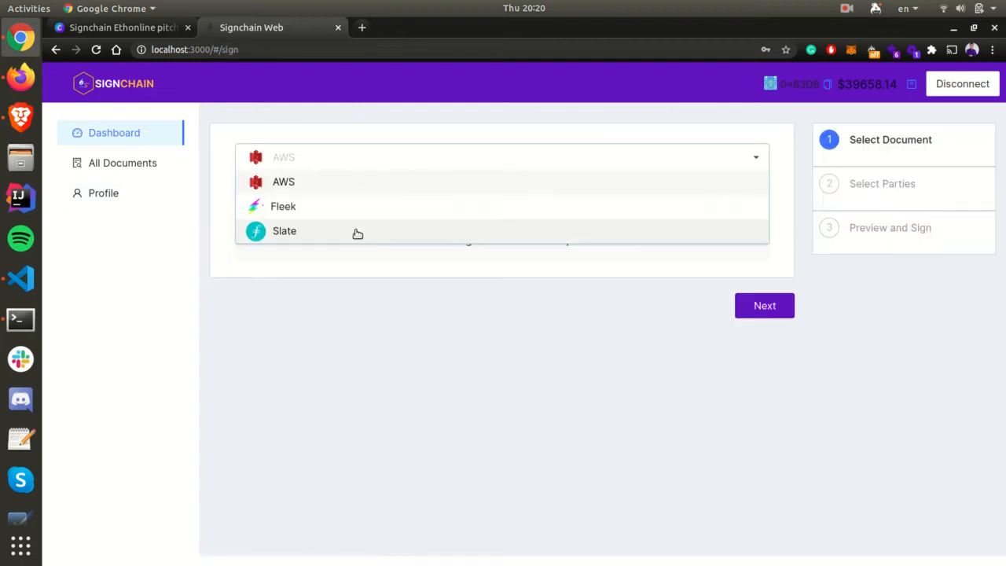
left_click(283, 229)
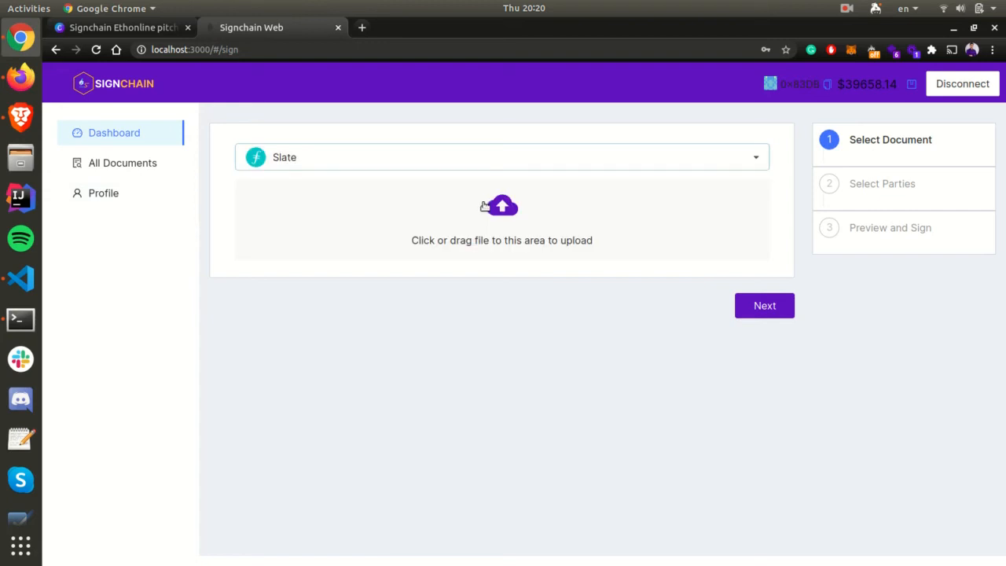
left_click(501, 220)
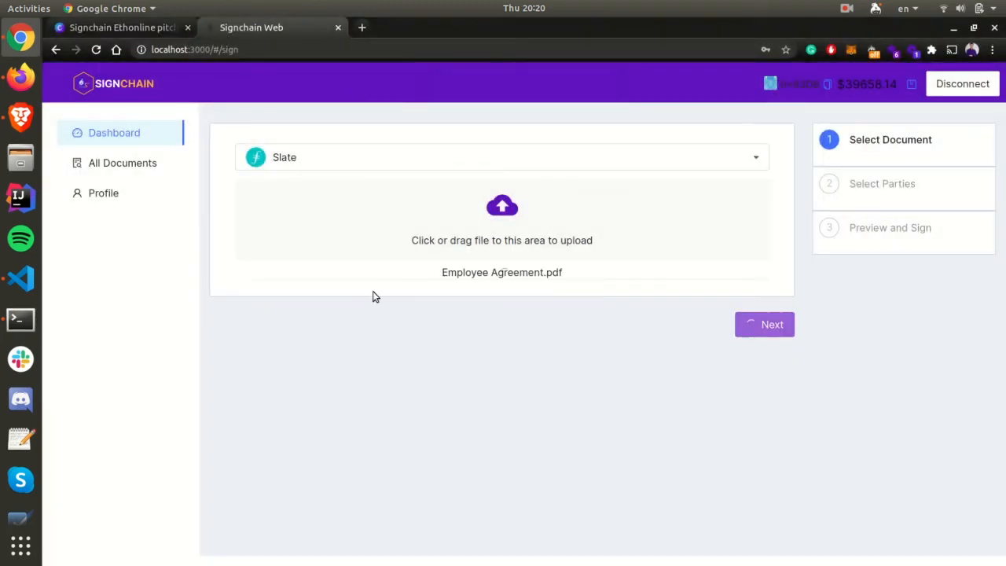
type("E Agreement")
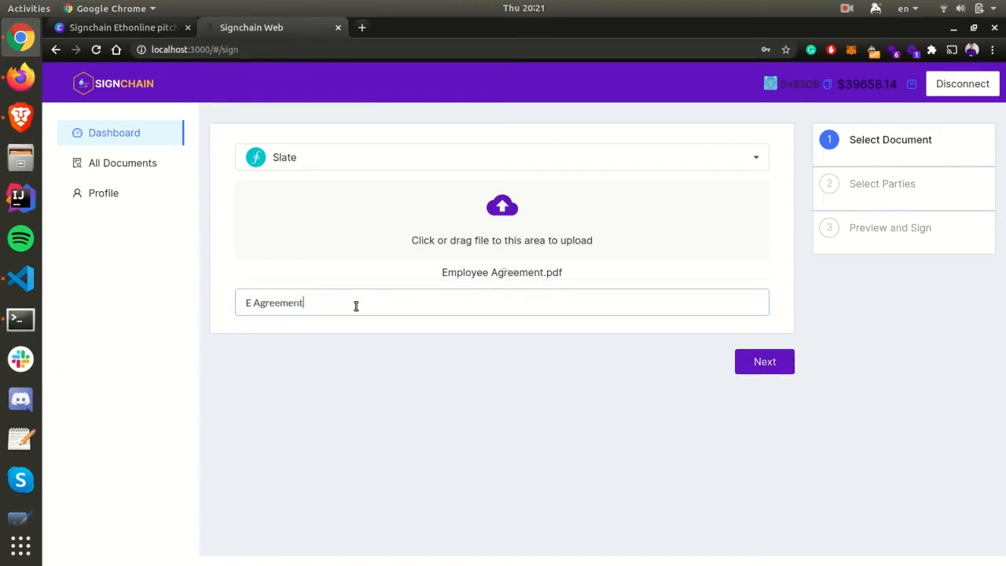
left_click(764, 361)
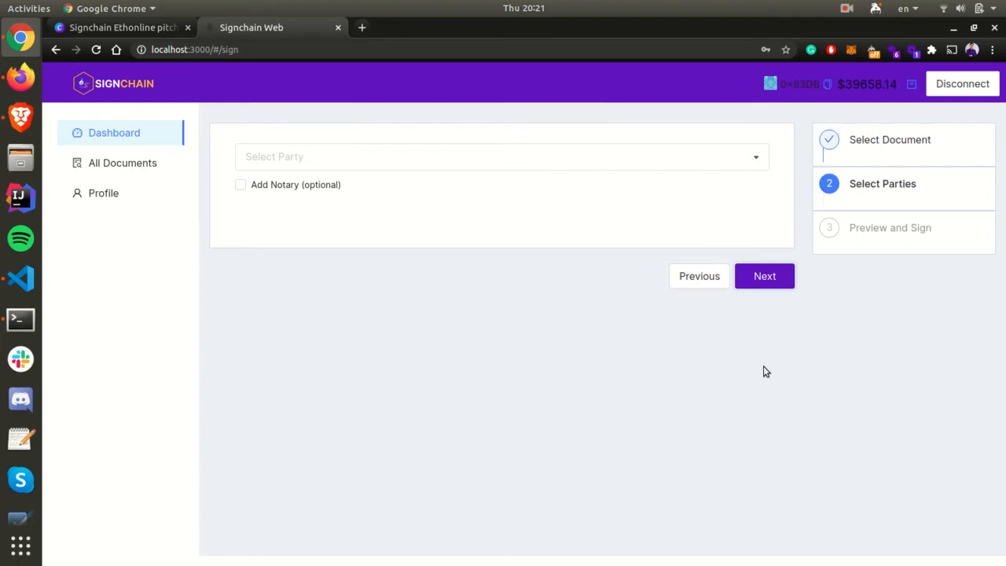
Add Bob as signing party and Chris Notary as notary, then continue to preview and sign.
left_click(503, 157)
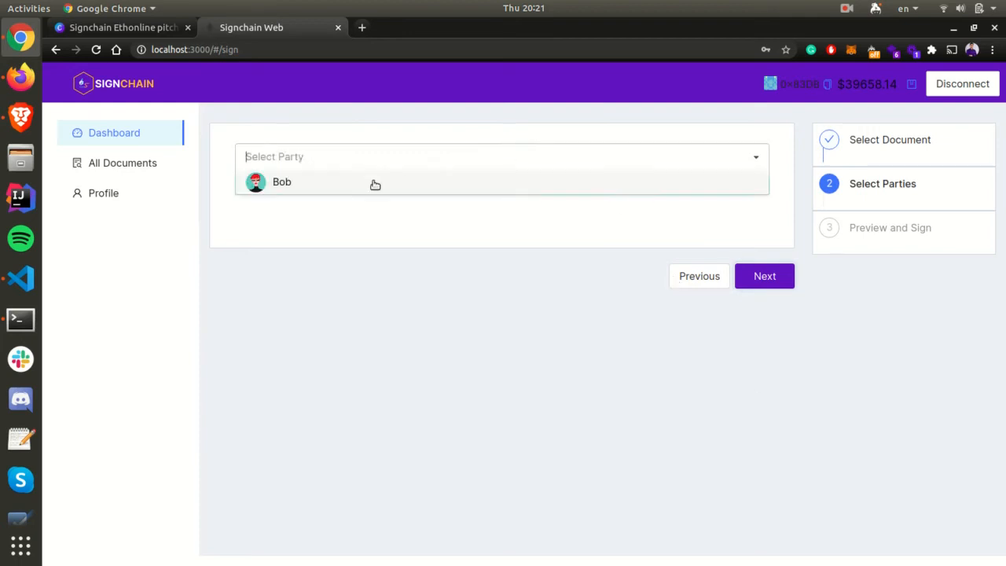
left_click(282, 183)
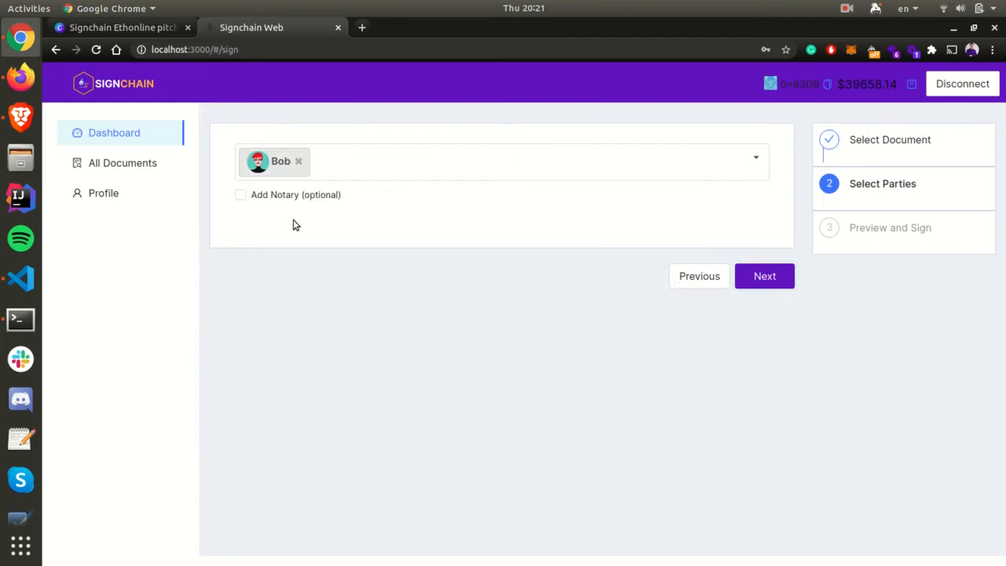
left_click(241, 195)
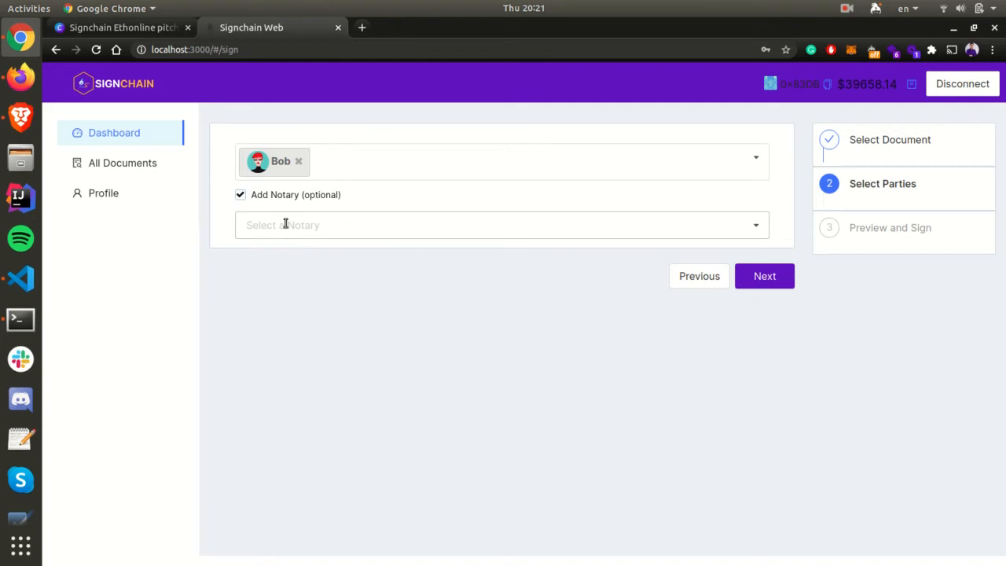
left_click(502, 225)
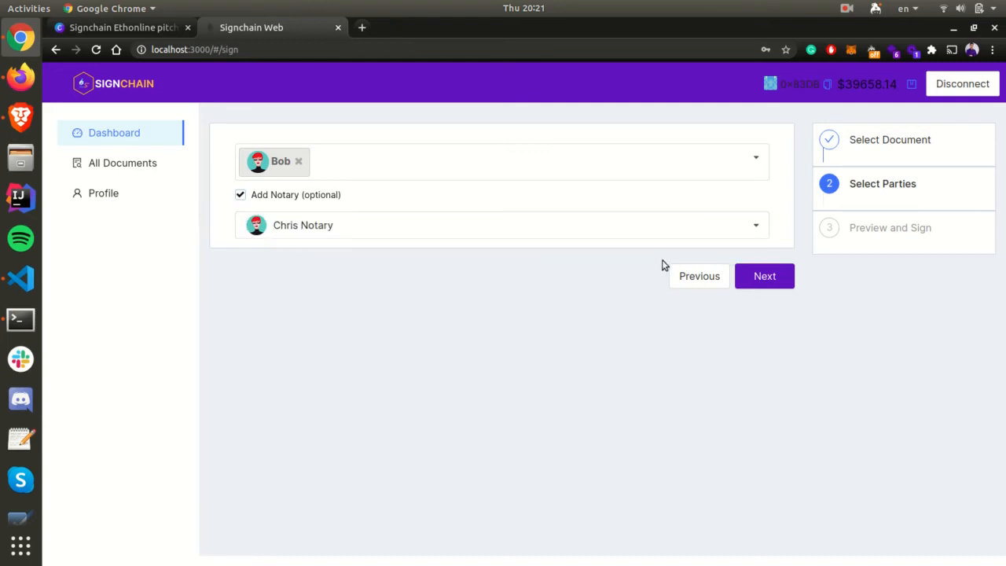
left_click(763, 276)
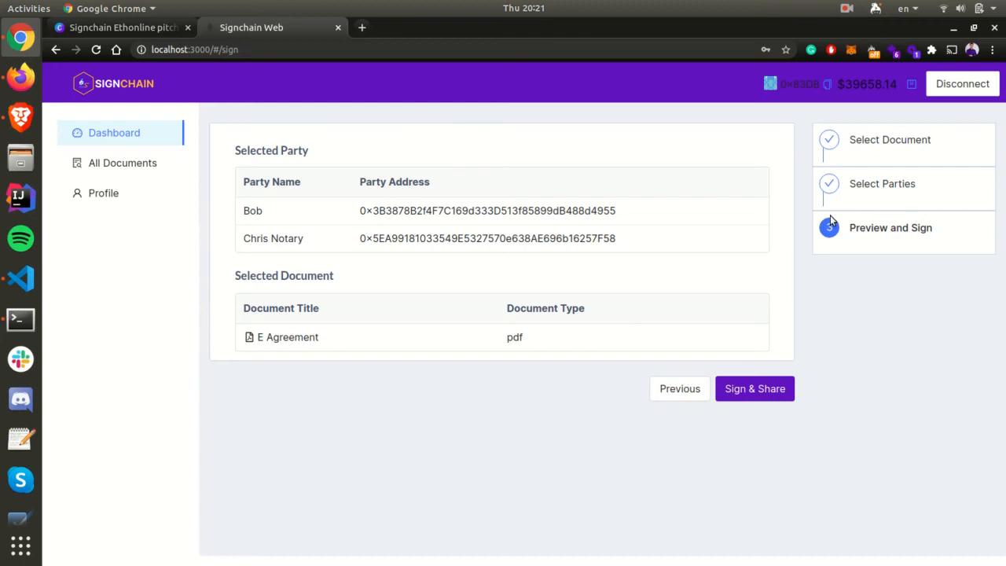
Sign and share E Agreement, confirming the MetaMask signature and transaction, then switch to Chris Notary's session.
left_click(755, 389)
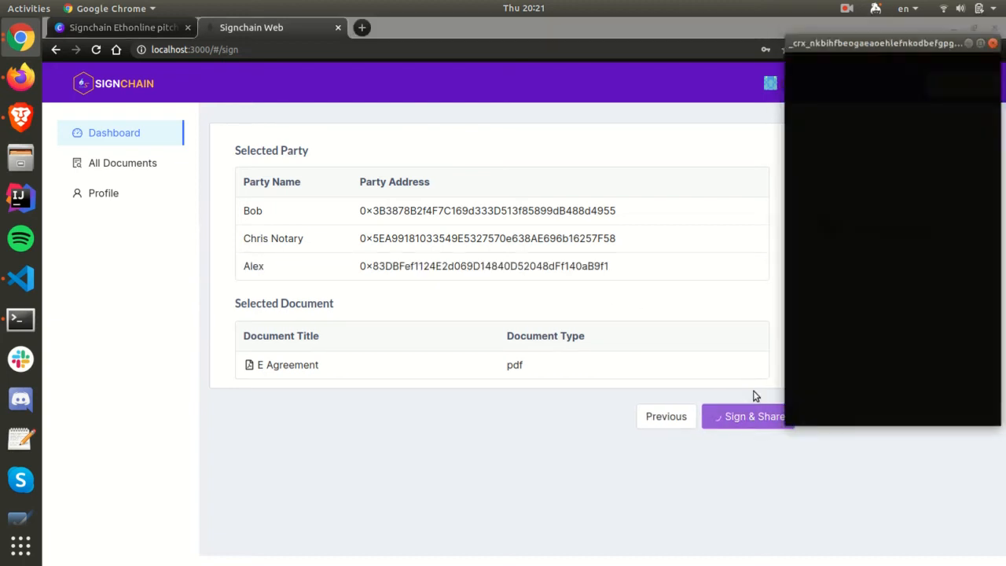
left_click(746, 414)
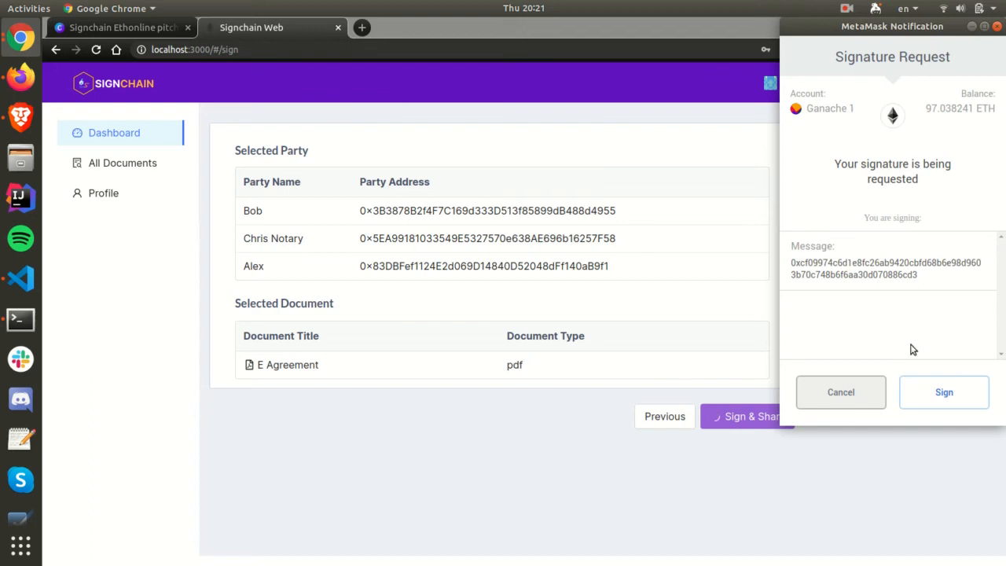
left_click(943, 391)
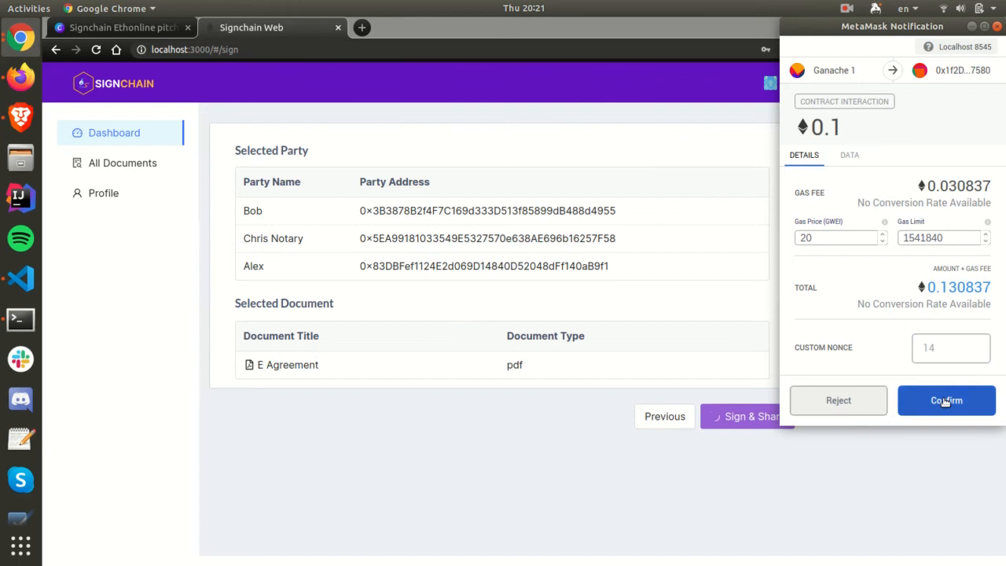
left_click(946, 401)
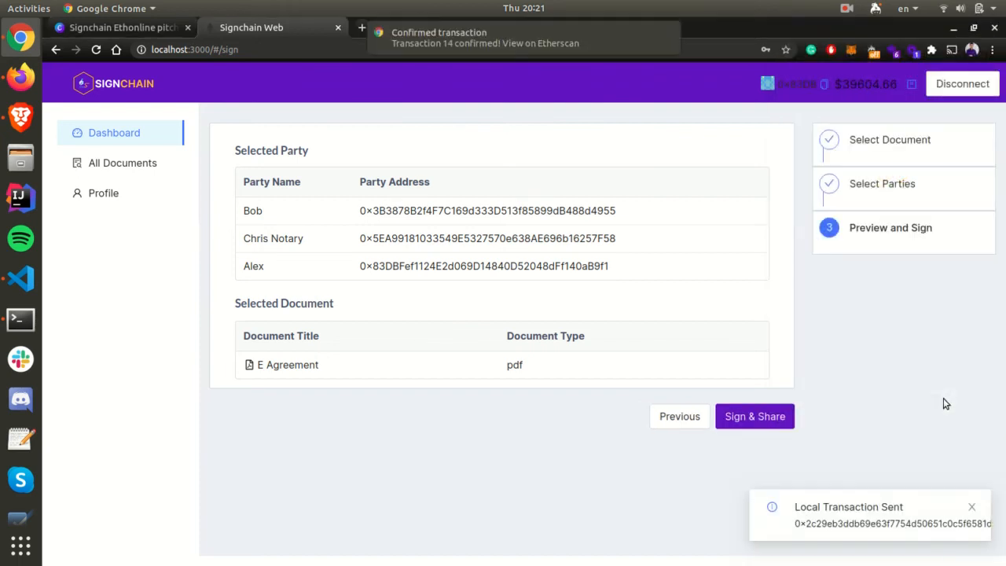
mouse_move(123, 162)
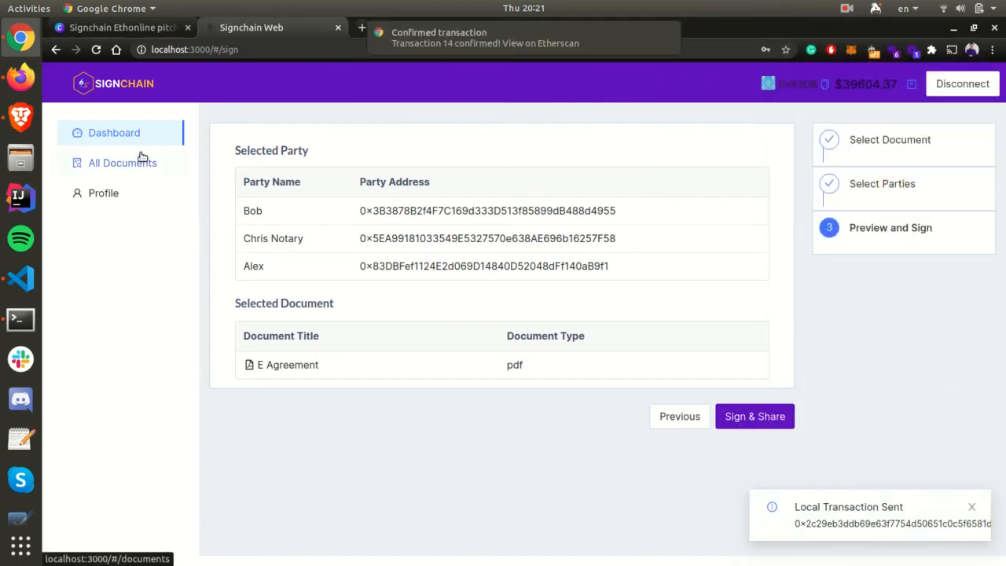
left_click(123, 162)
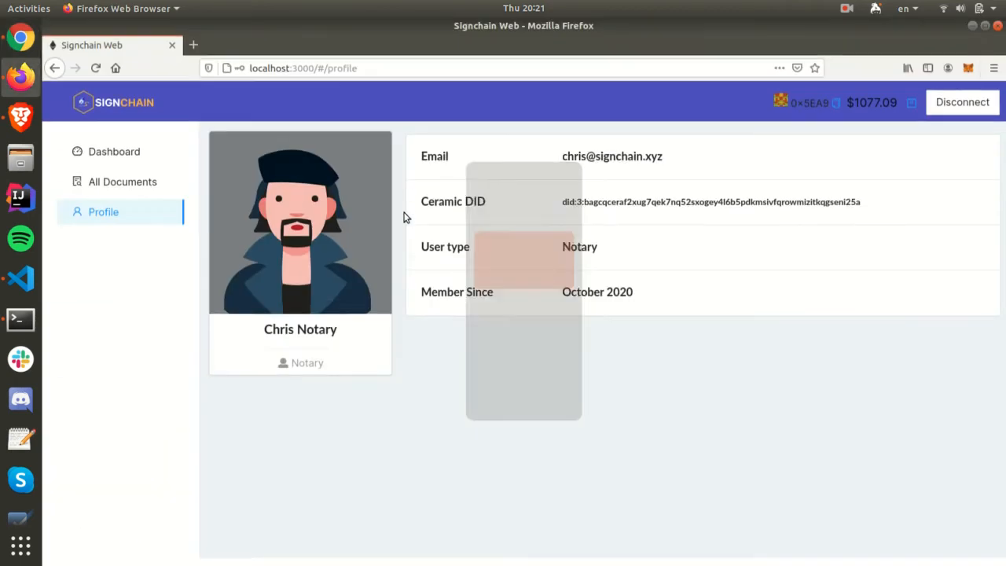
From the notary's All Documents list, download and review the E Agreement PDF in Firefox, then return.
left_click(123, 182)
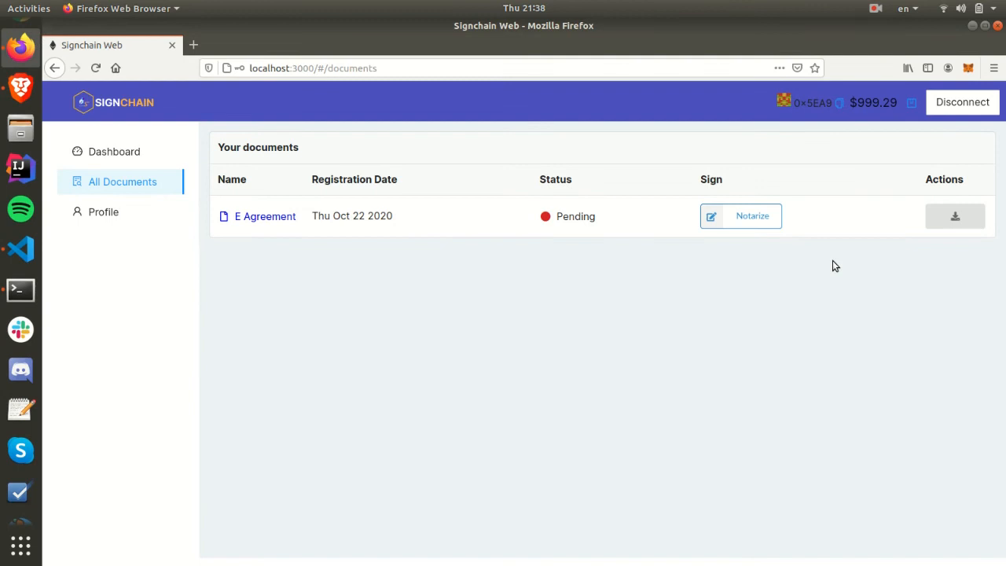
left_click(956, 216)
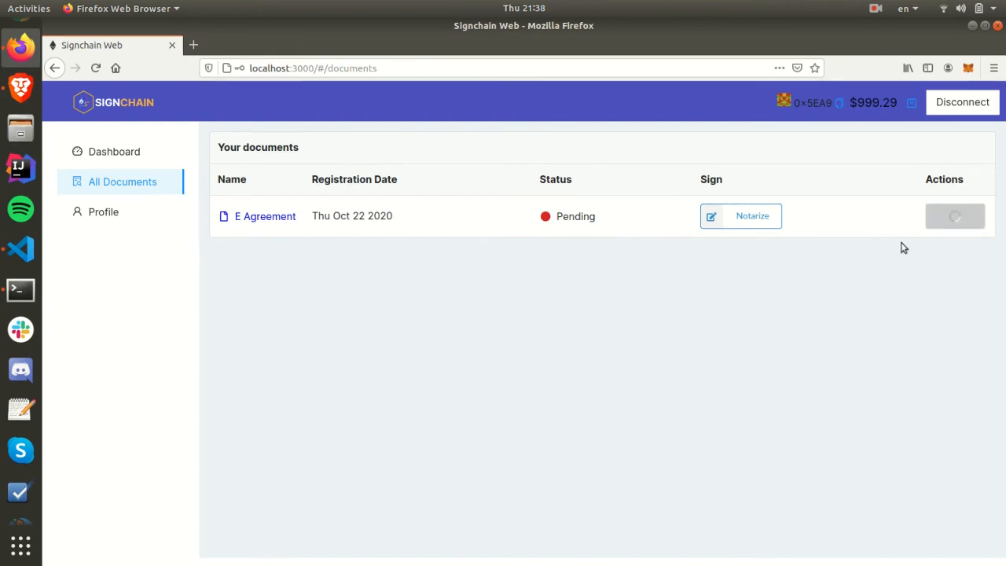
left_click(955, 216)
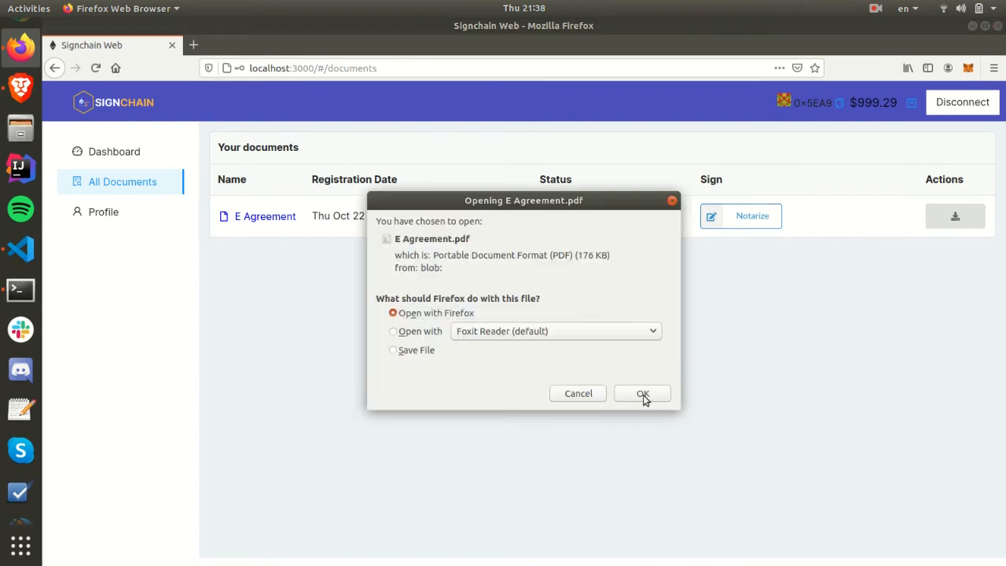
left_click(642, 393)
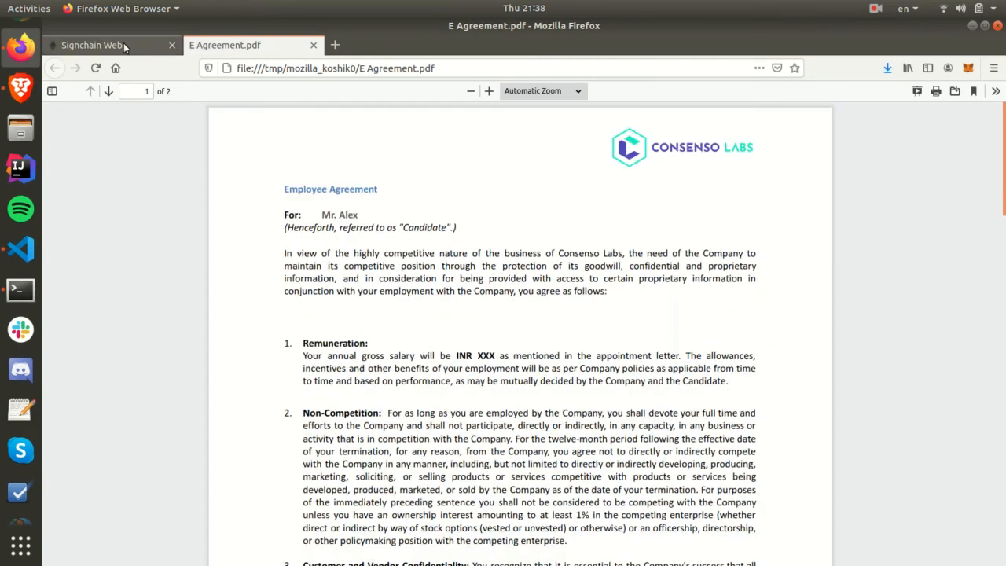
left_click(91, 44)
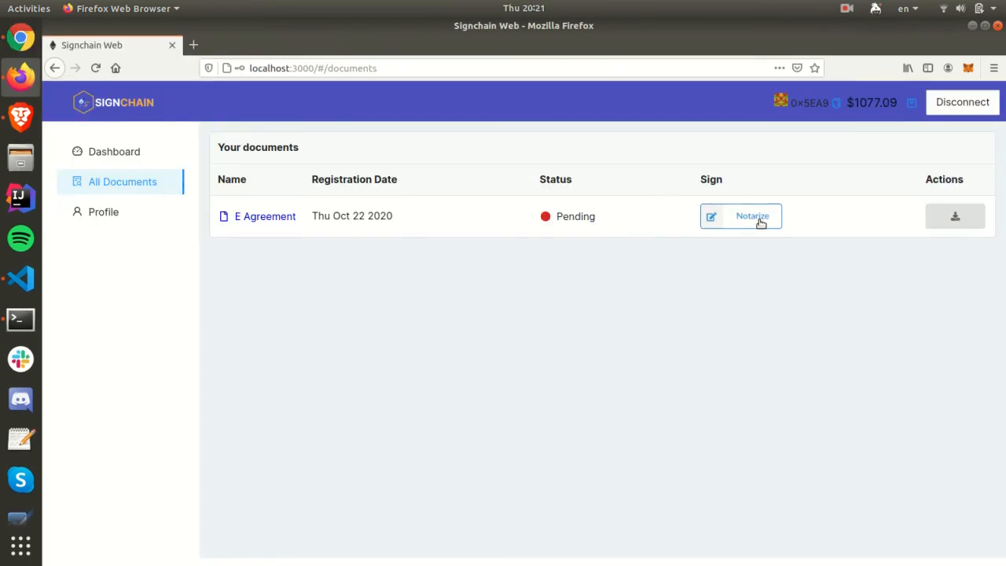
Notarize E Agreement as Chris Notary and confirm the MetaMask transaction.
left_click(751, 215)
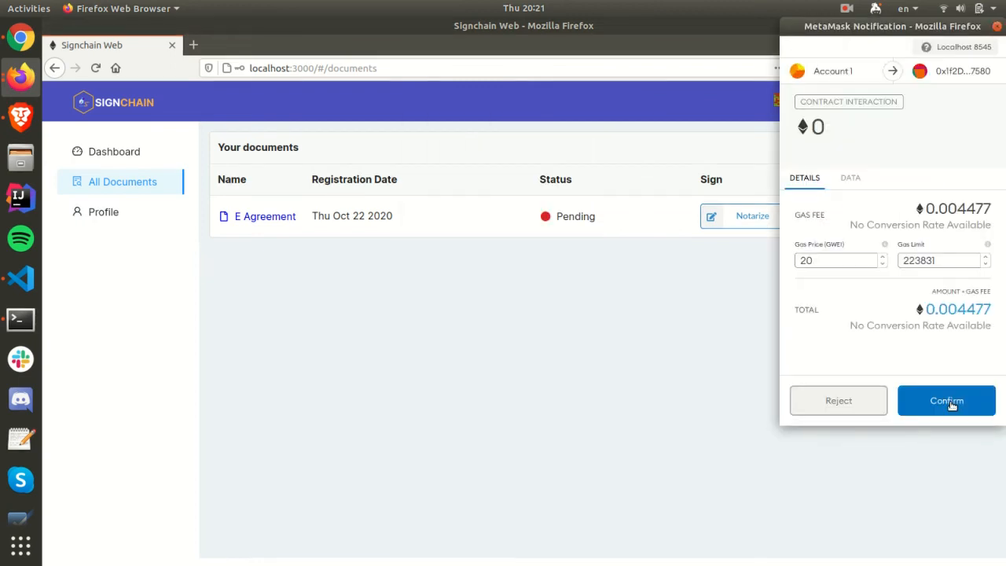
left_click(946, 401)
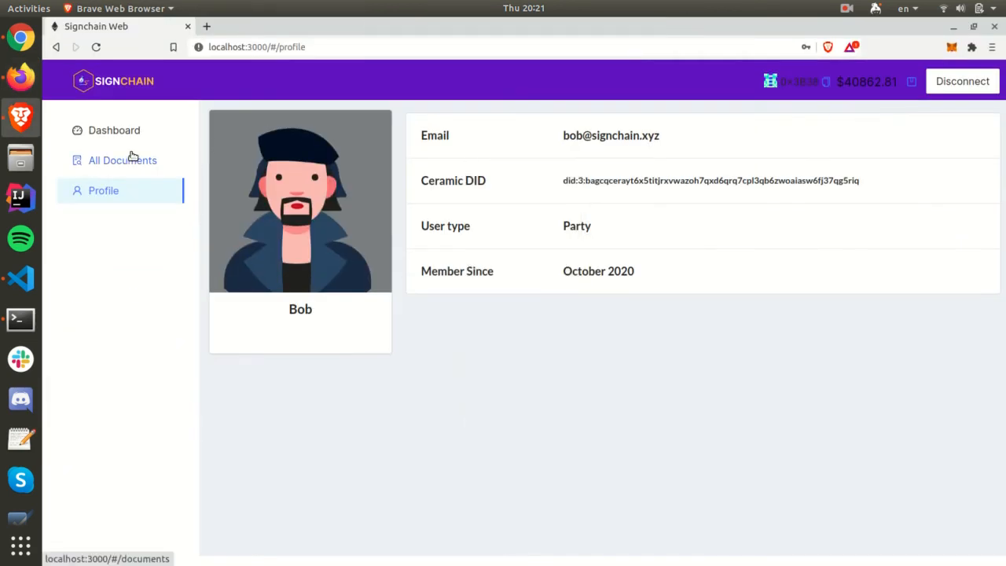
From Bob's All Documents, sign E Agreement and confirm the MetaMask signature and transaction.
left_click(123, 160)
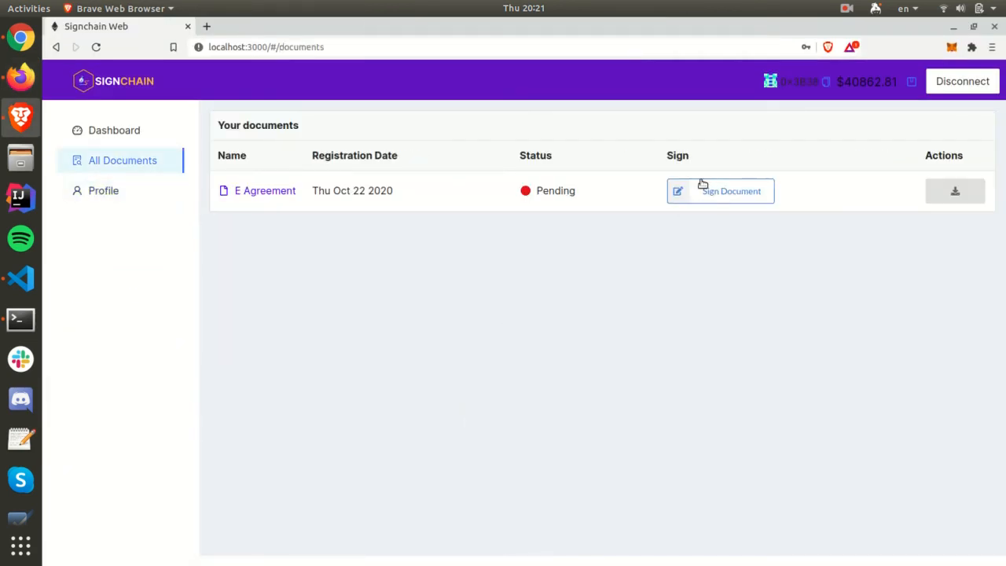
left_click(729, 191)
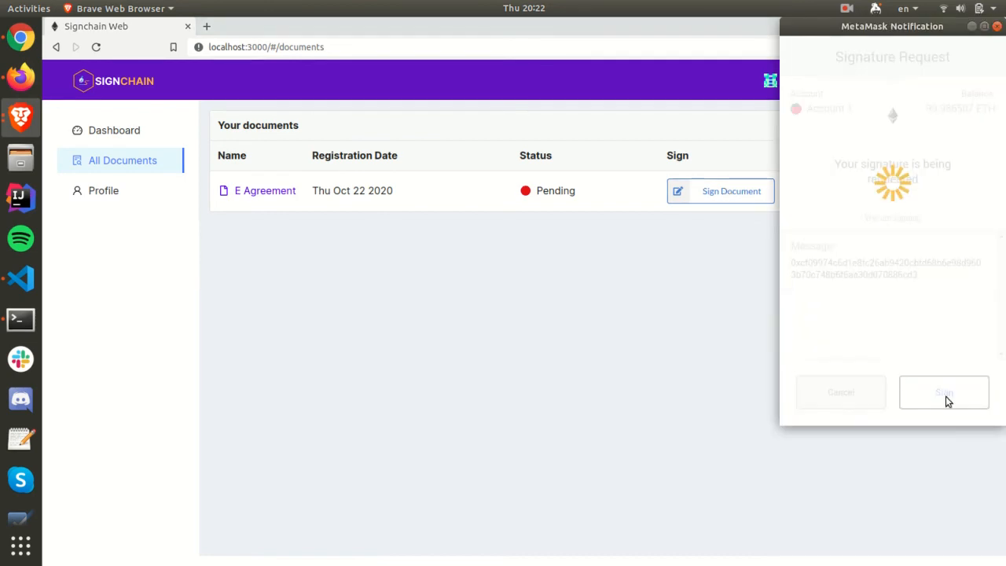
left_click(943, 393)
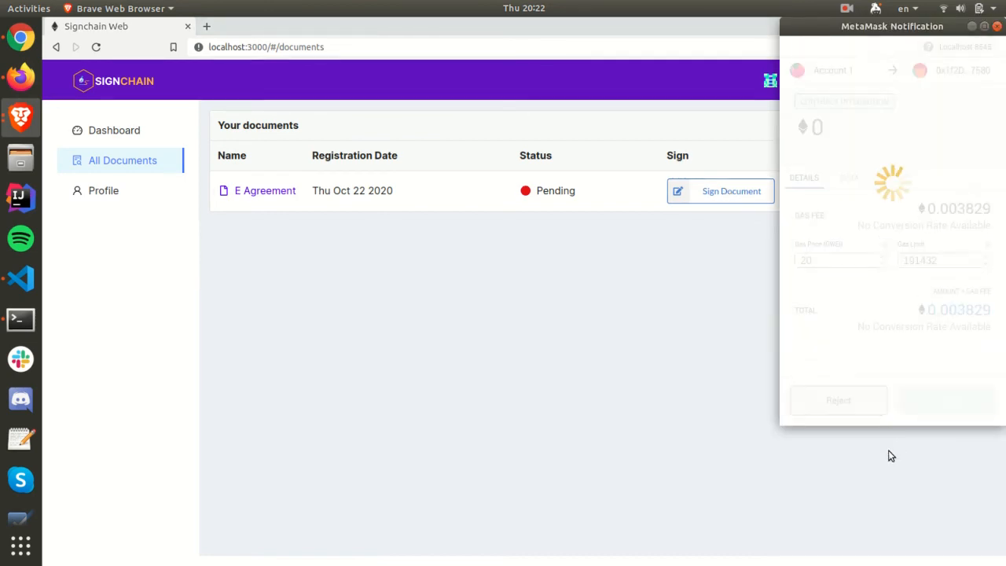
left_click(946, 401)
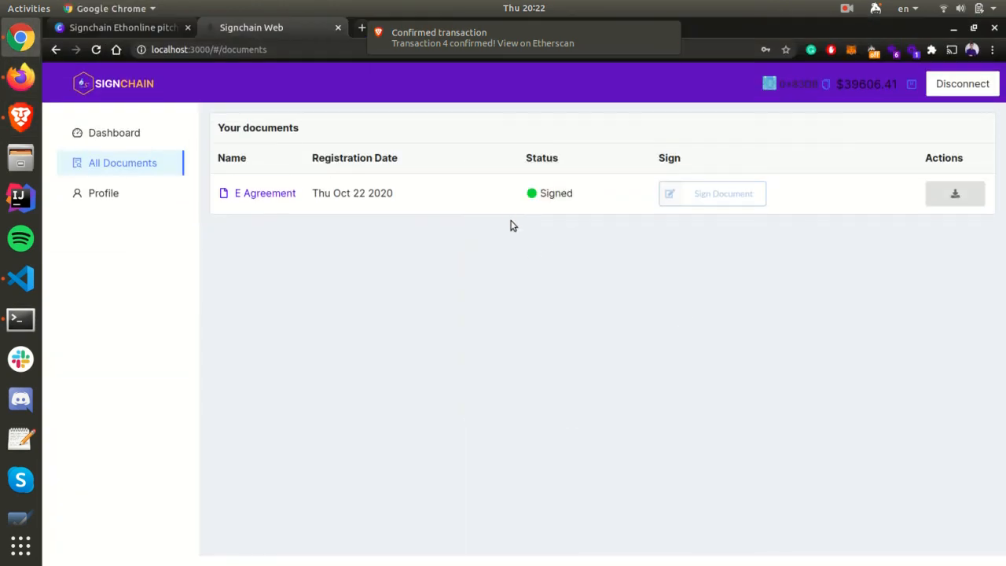
left_click(264, 192)
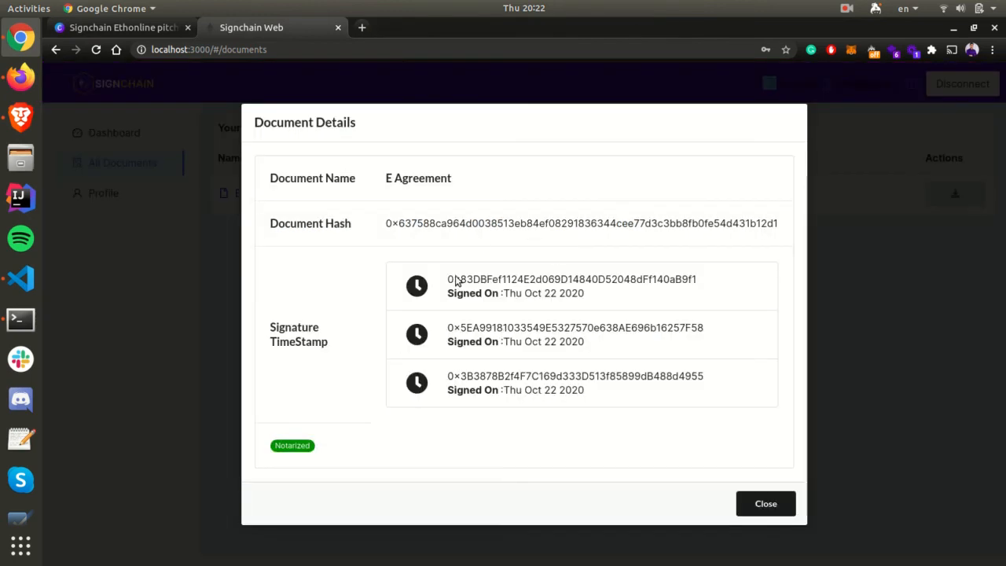
mouse_move(297, 431)
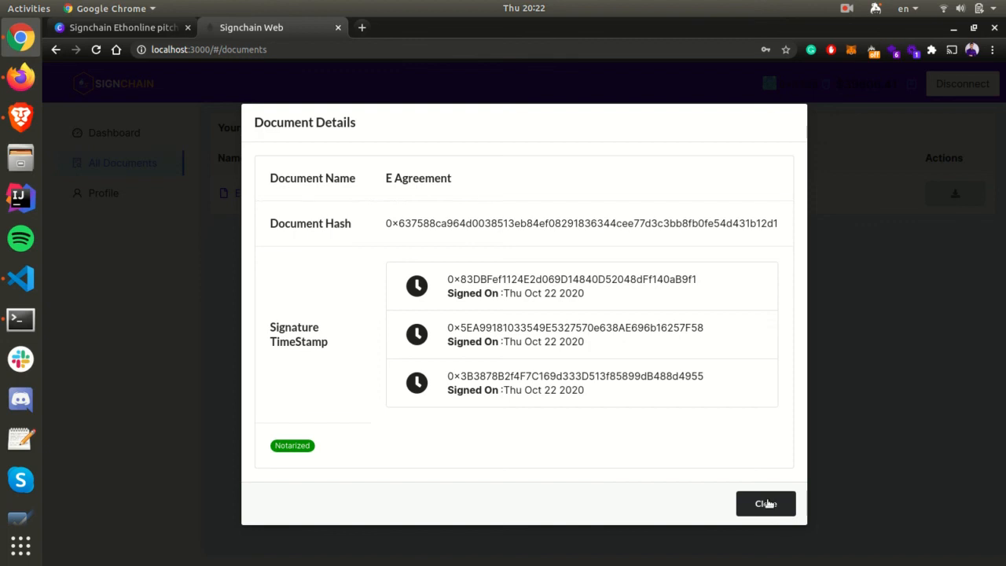
left_click(764, 503)
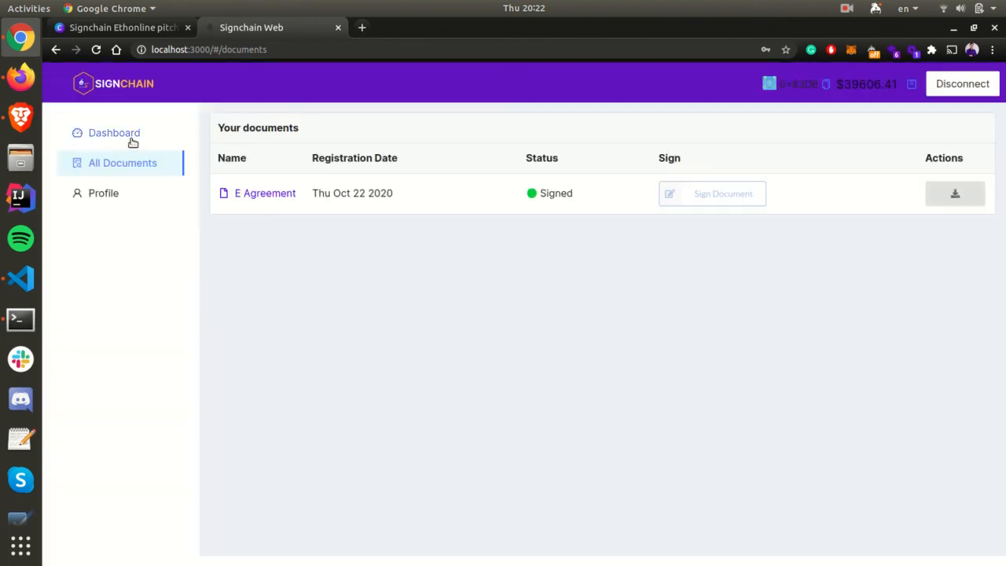
From the dashboard, verify Employee Agreement.pdf and see it reported Signed and Notarized.
left_click(113, 132)
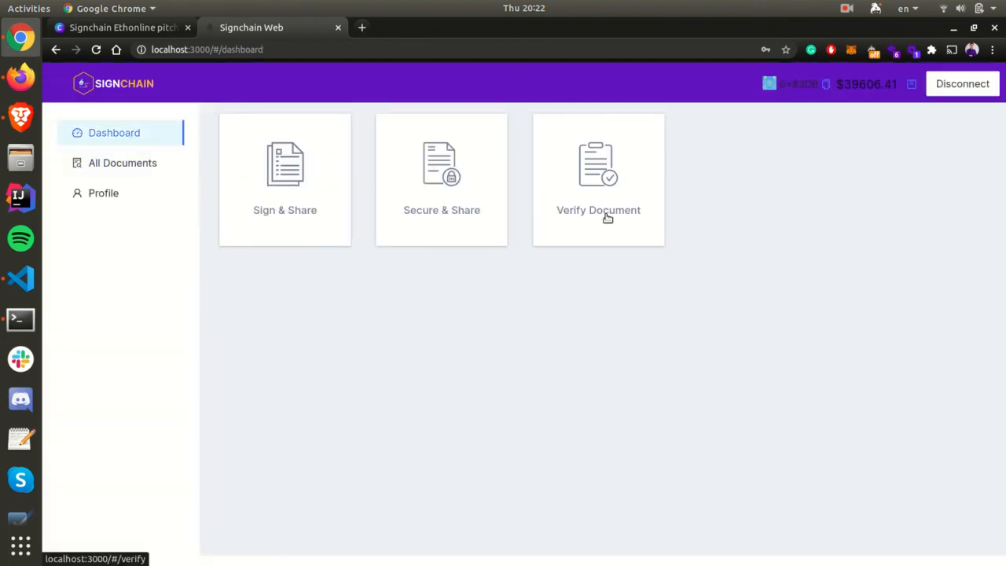
left_click(598, 179)
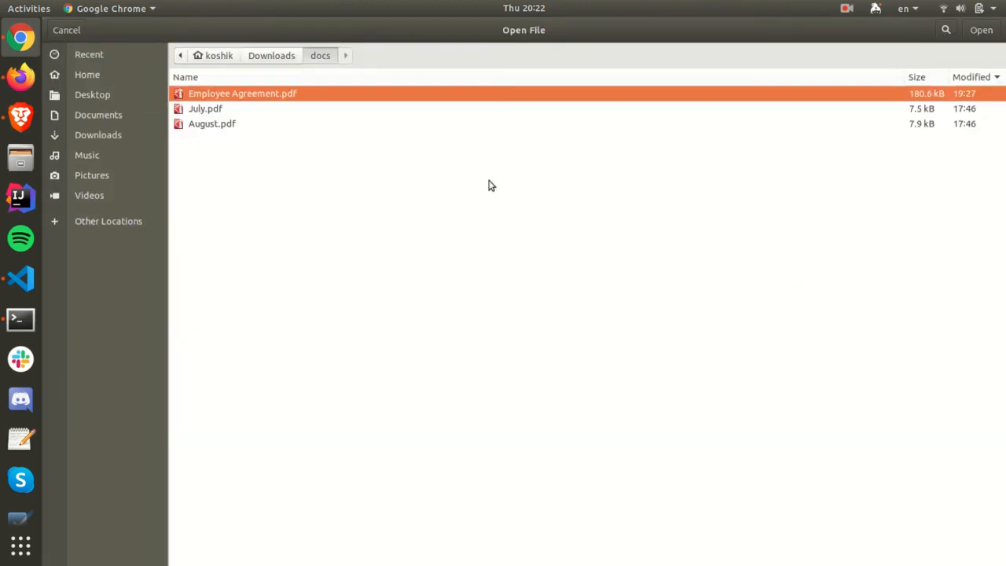
left_click(981, 30)
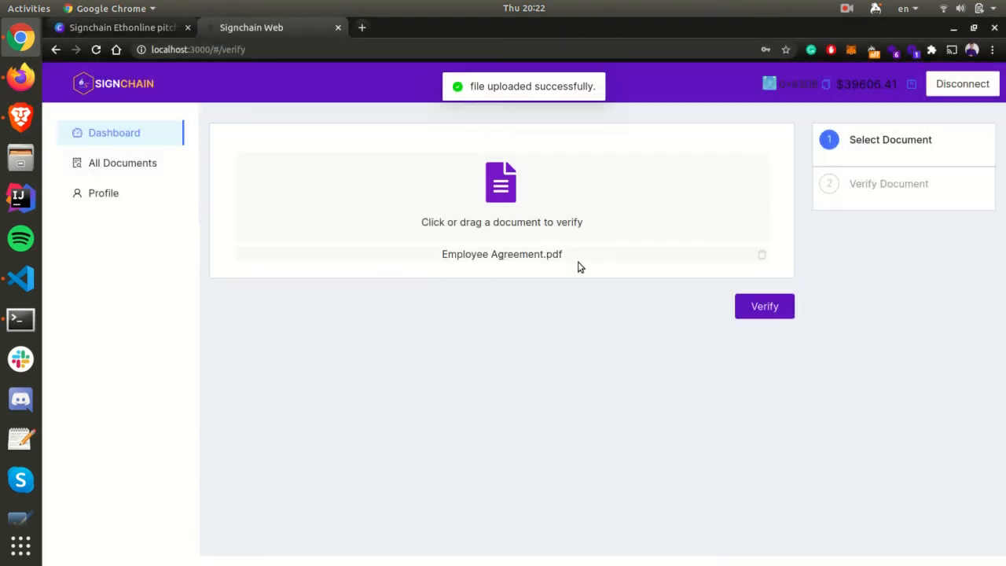
left_click(764, 305)
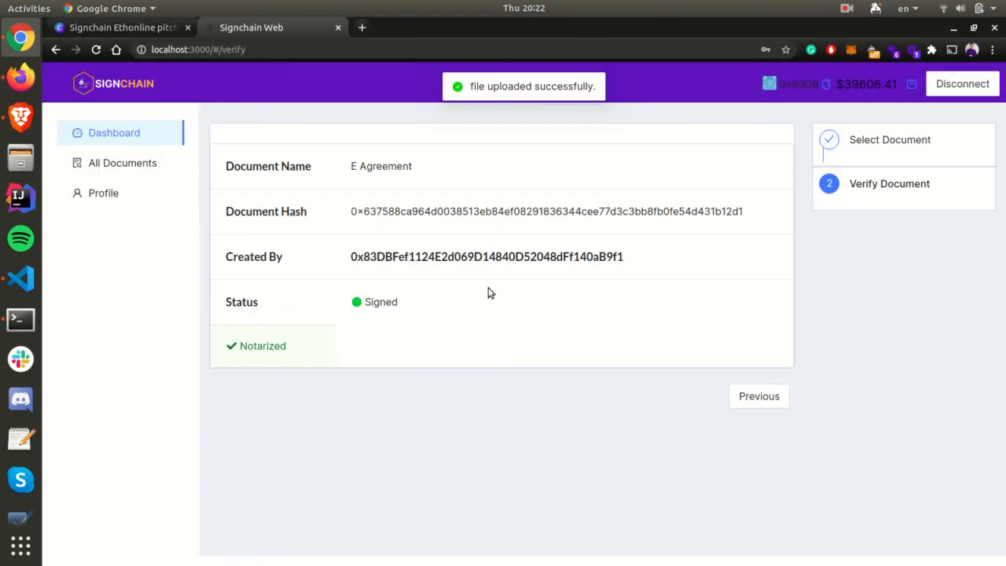